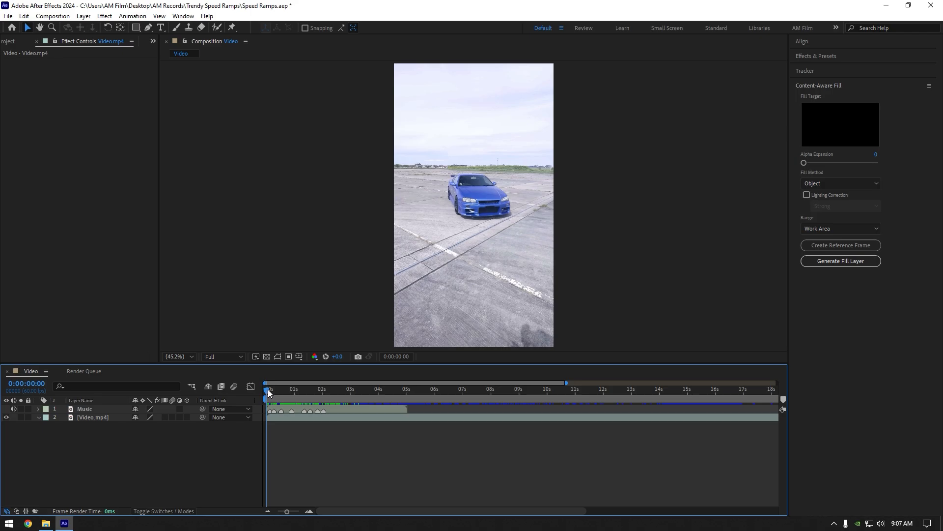
# Select the Music layer and expand its audio waveform in the timeline
pyautogui.click(482, 389)
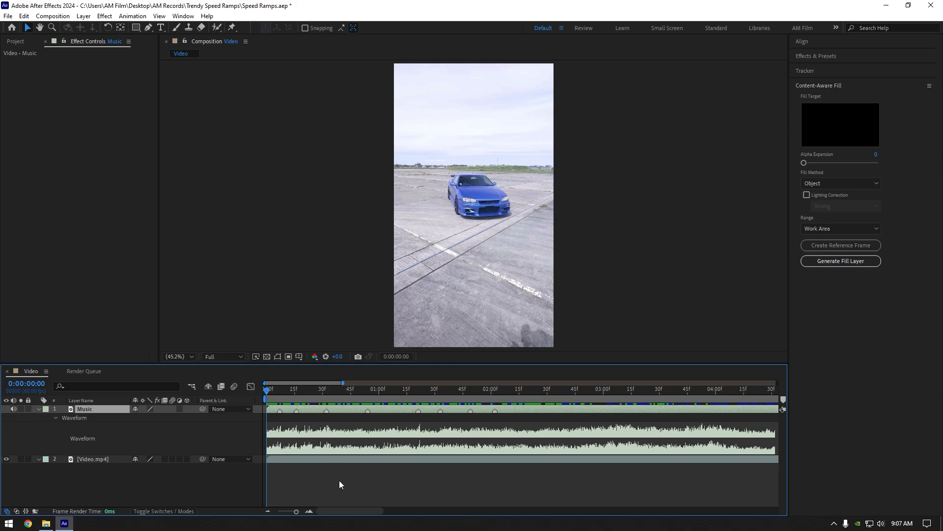
# Move the time indicator to the 0:00:02:25 beat and collapse the Music waveform
pyautogui.click(457, 397)
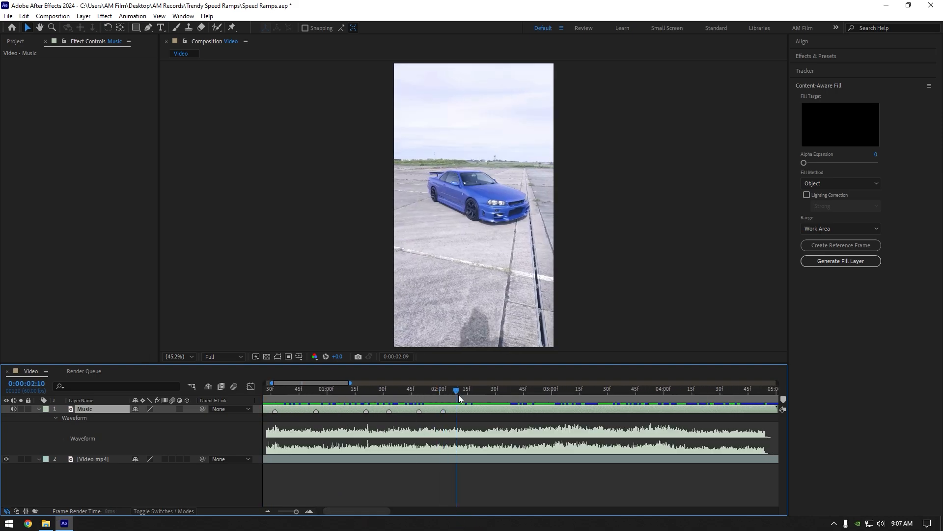
pyautogui.click(485, 389)
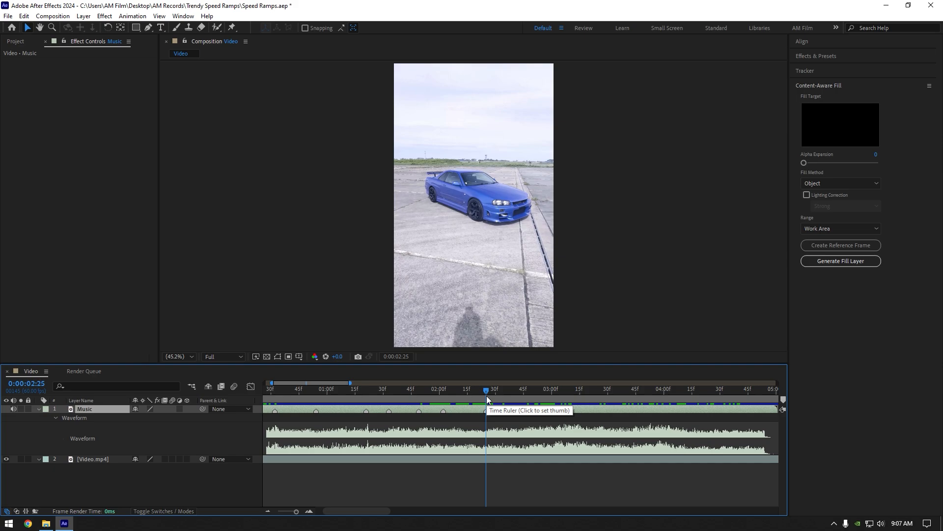
pyautogui.moveTo(392, 428)
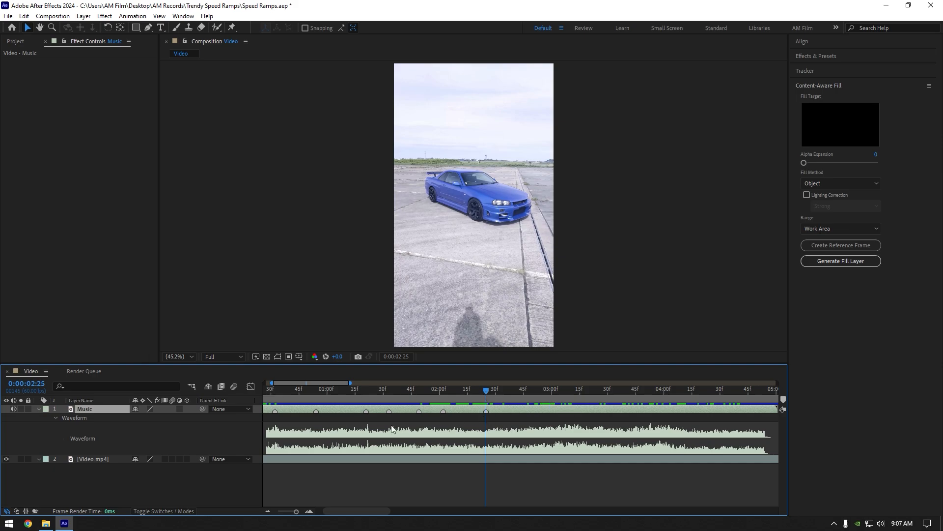
pyautogui.click(37, 408)
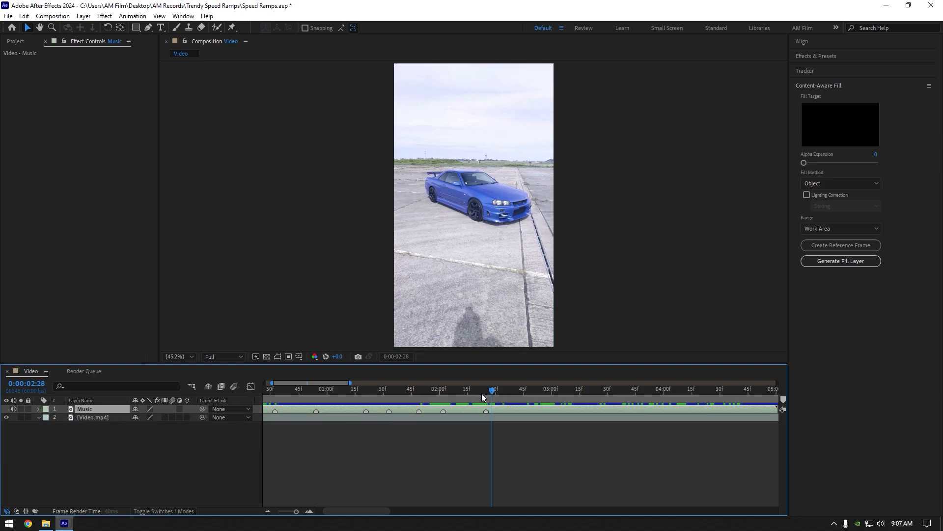
# Return to the comp start and enable Time Remapping on Video.mp4
pyautogui.click(266, 388)
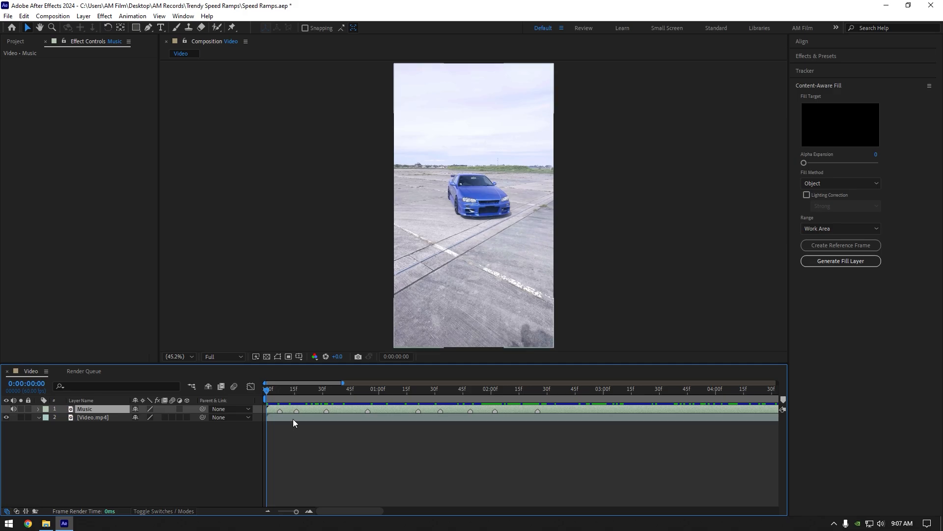
pyautogui.rightClick(93, 417)
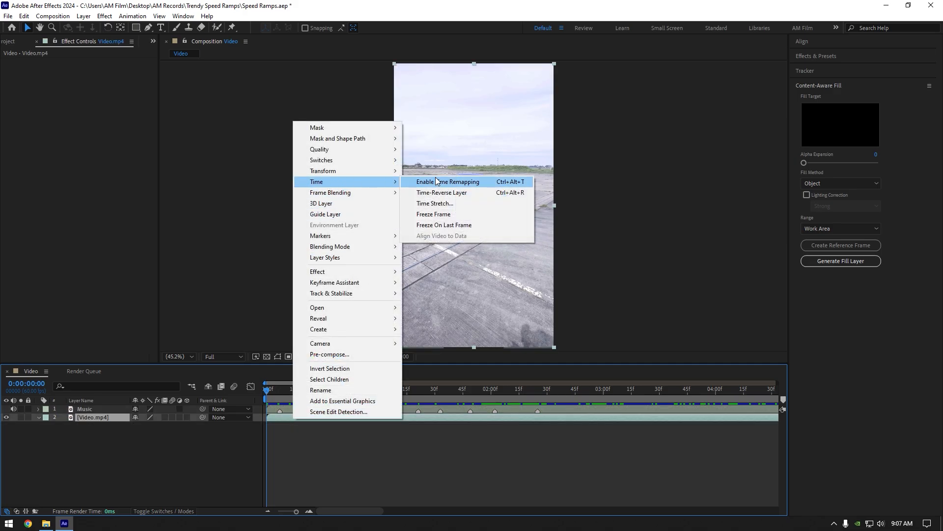
pyautogui.click(448, 182)
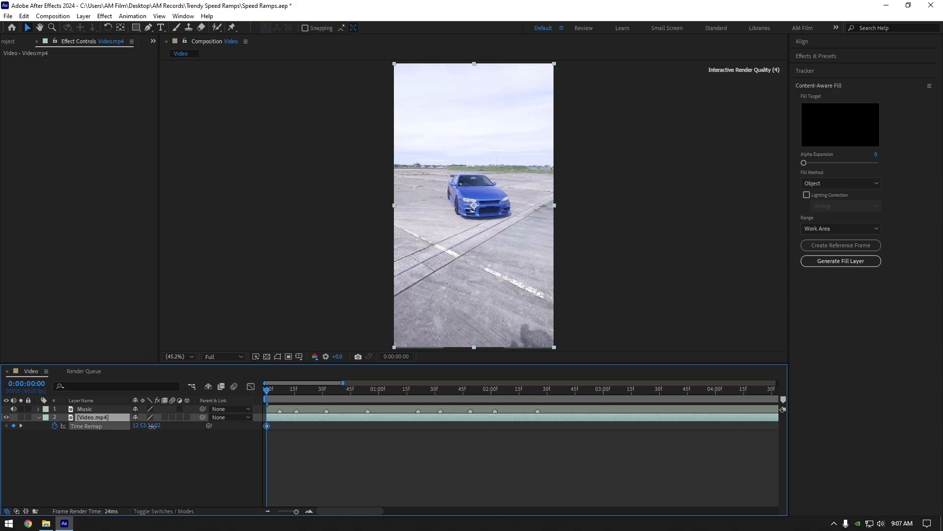
# Add Time Remap keyframes at each beat through 2:25, Easy Ease them, and show their curve
pyautogui.click(269, 388)
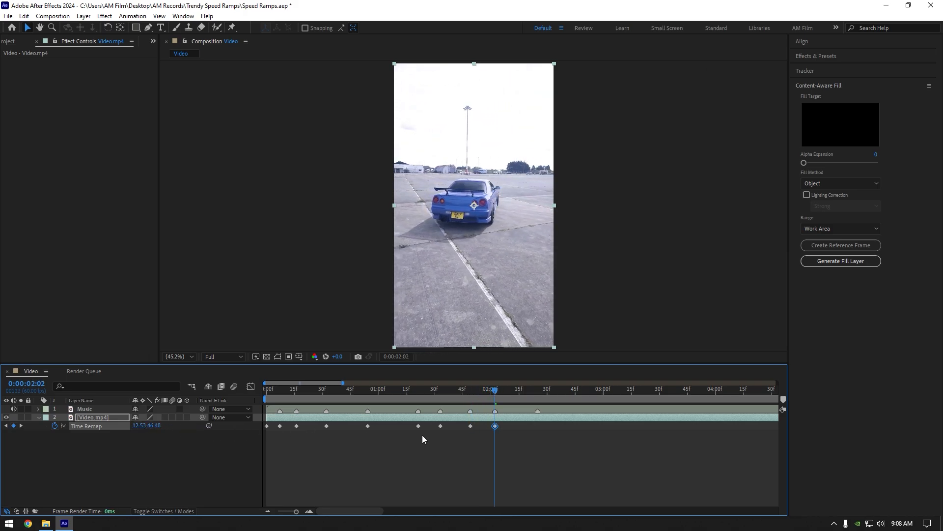
pyautogui.click(537, 388)
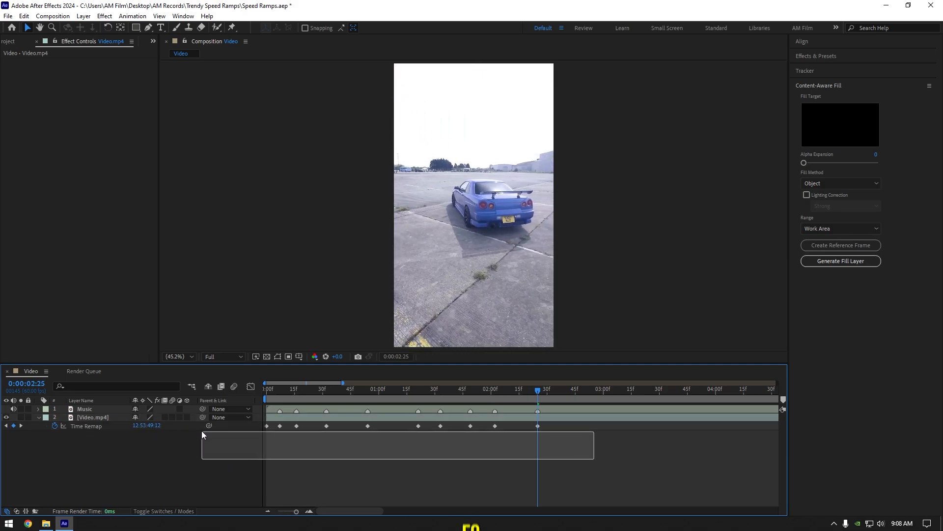
pyautogui.click(93, 417)
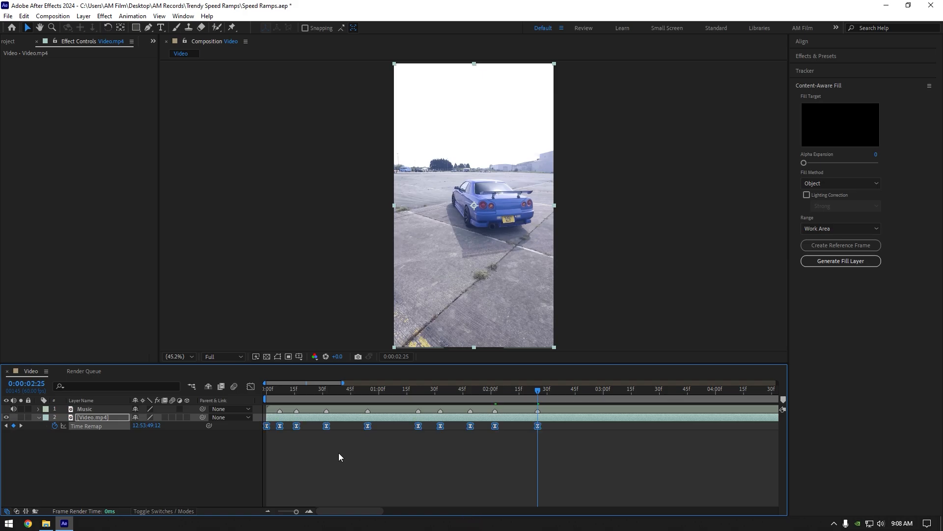
pyautogui.click(251, 386)
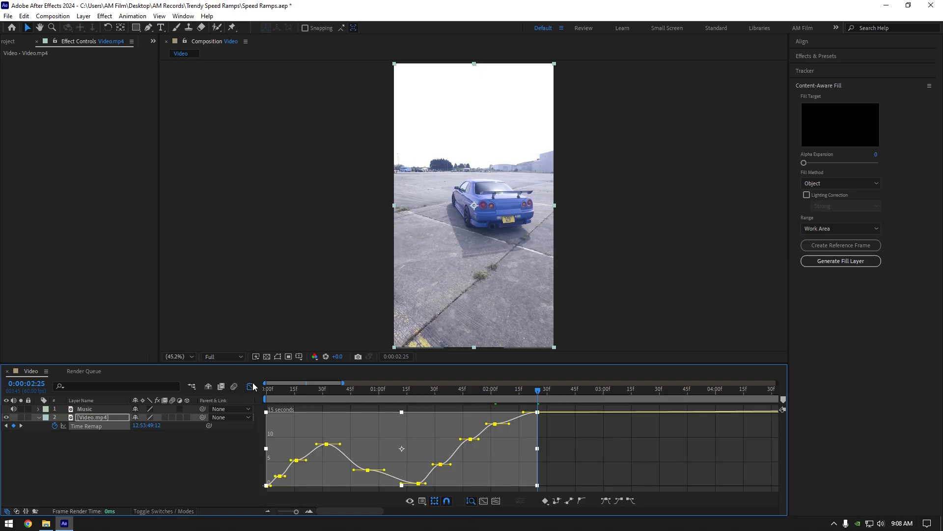
# Select the Time Remap keyframes and extend their Bezier influence for sharp speed ramps
pyautogui.click(496, 500)
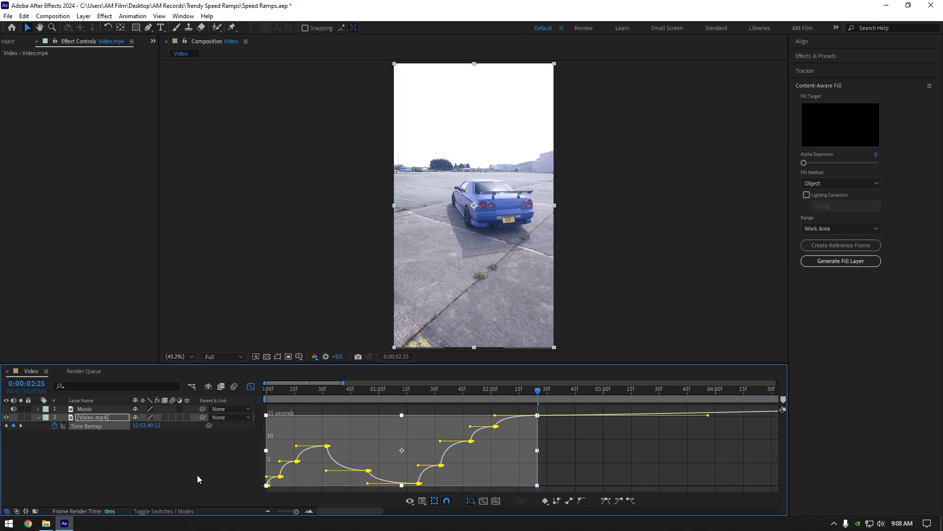
pyautogui.moveTo(318, 426)
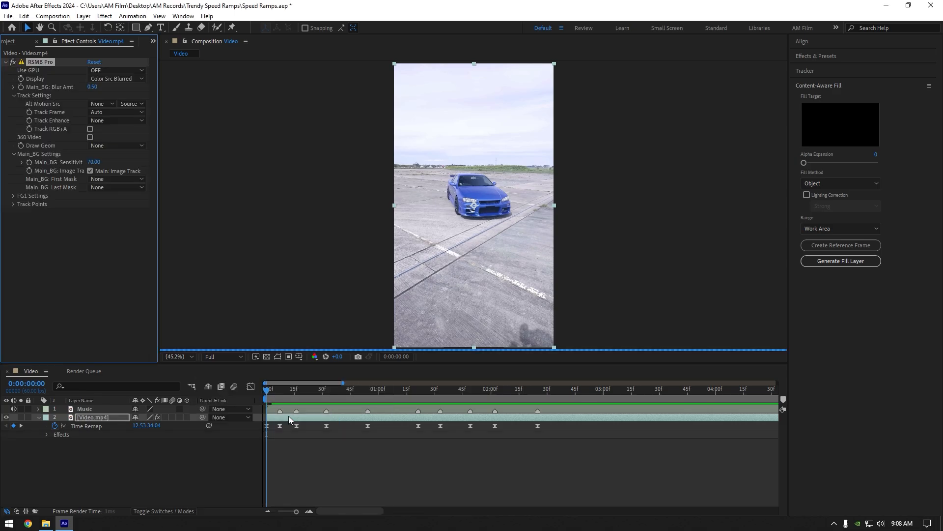
# Set RSMB Pro's Use GPU option to ON for the car clip
pyautogui.click(116, 70)
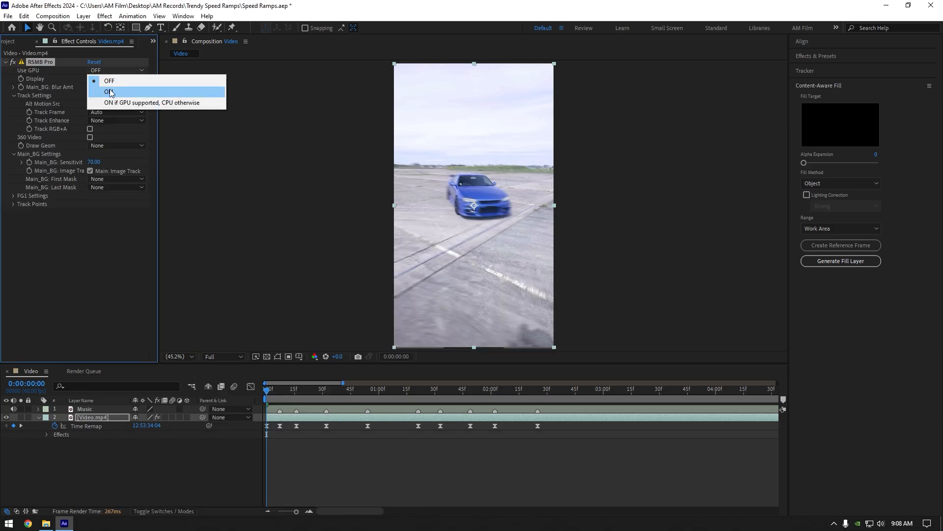
pyautogui.click(110, 92)
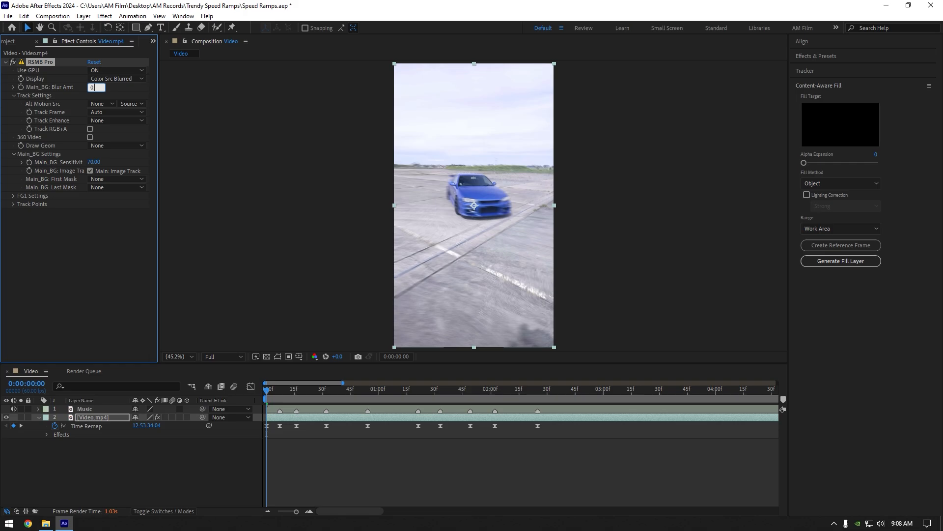